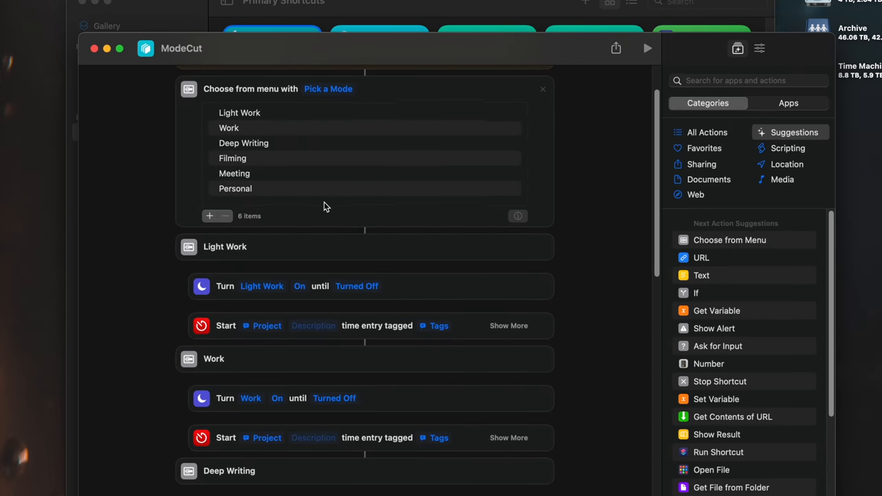
Choose Meeting from ModeCut's Pick a Mode menu over the desktop.
scroll(down, 3)
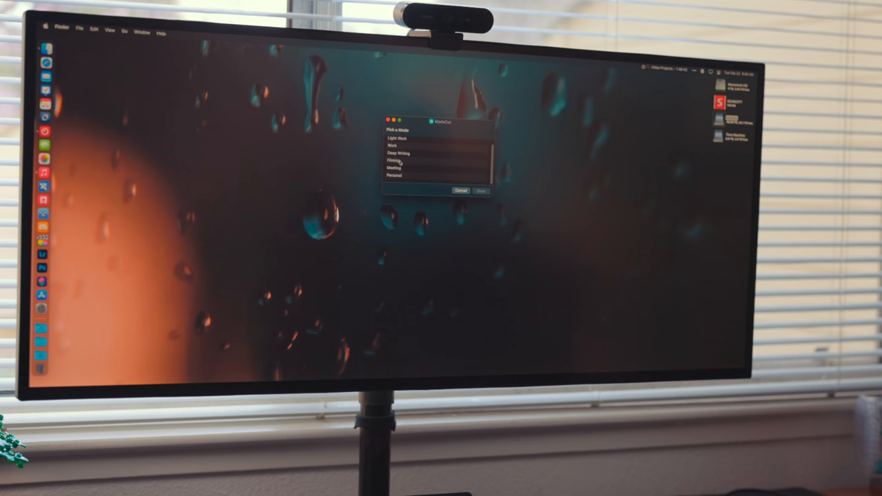
click(413, 172)
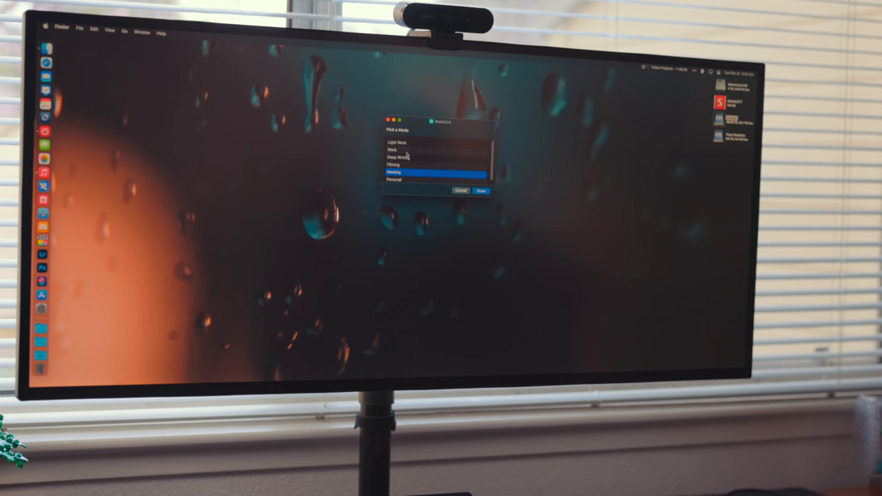